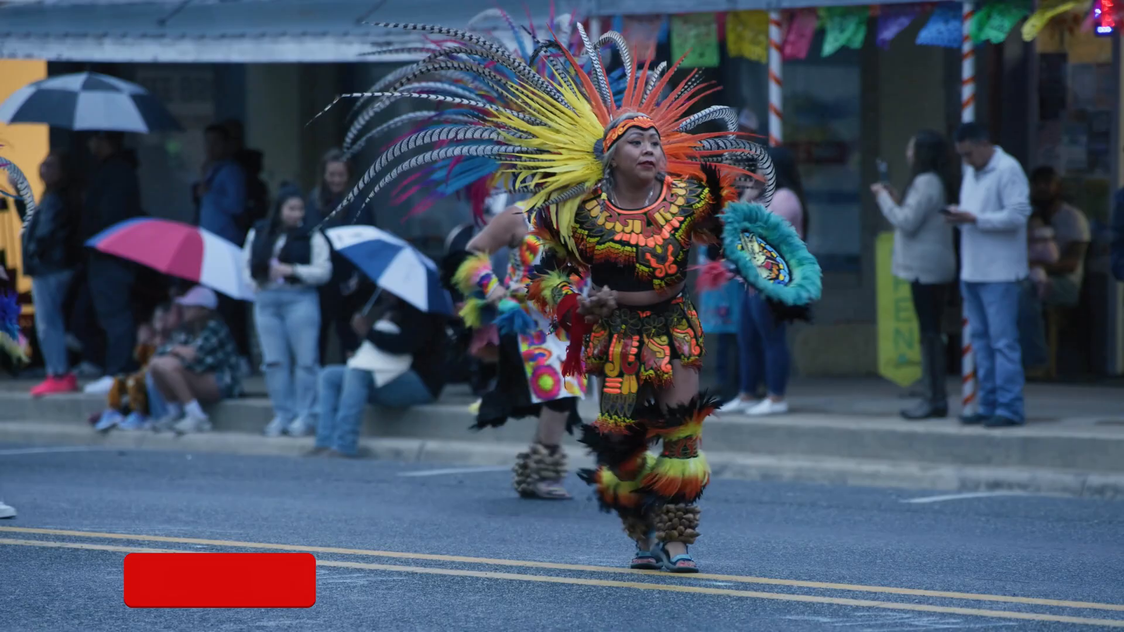
Import the DSC_0020.R3D parade clip into Premiere and place it on a new timeline
left_click(218, 582)
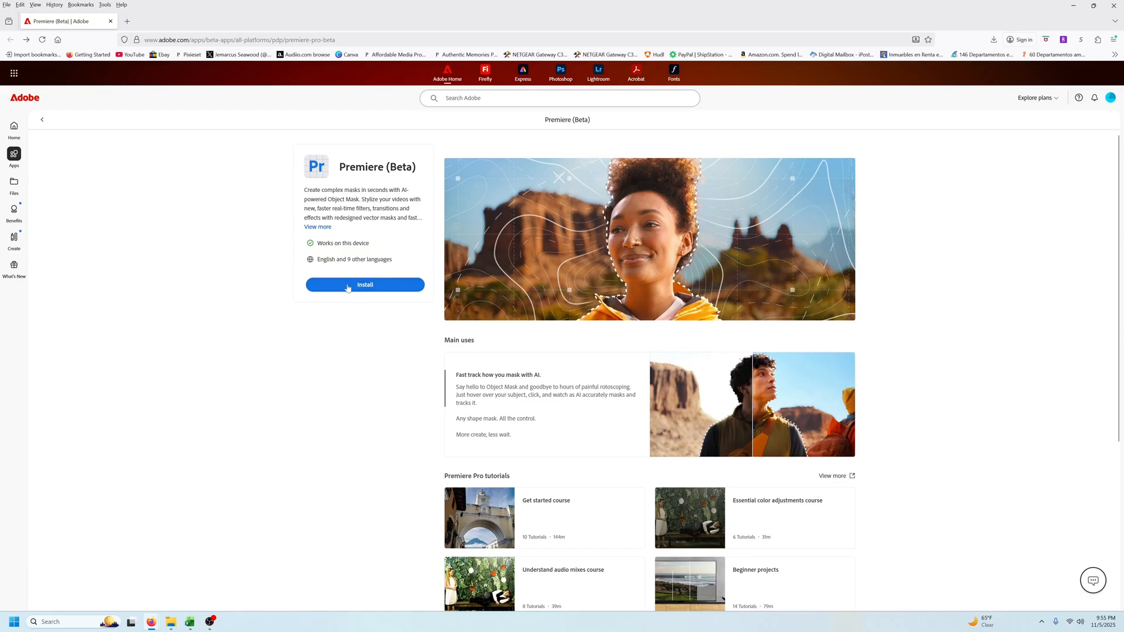
mouse_move(253, 605)
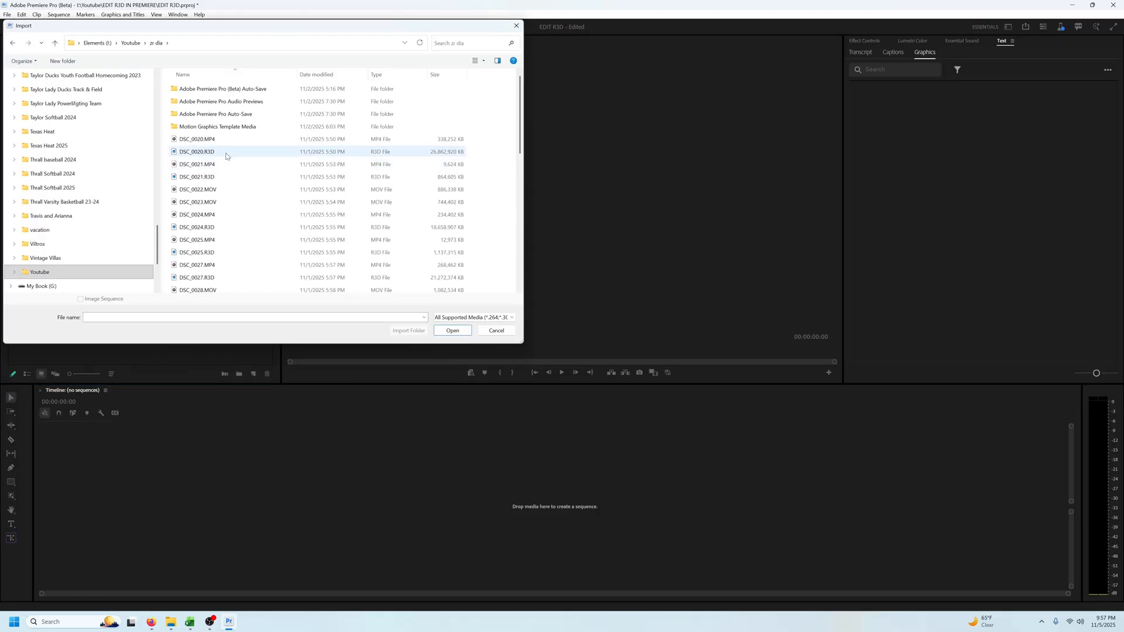
mouse_move(197, 151)
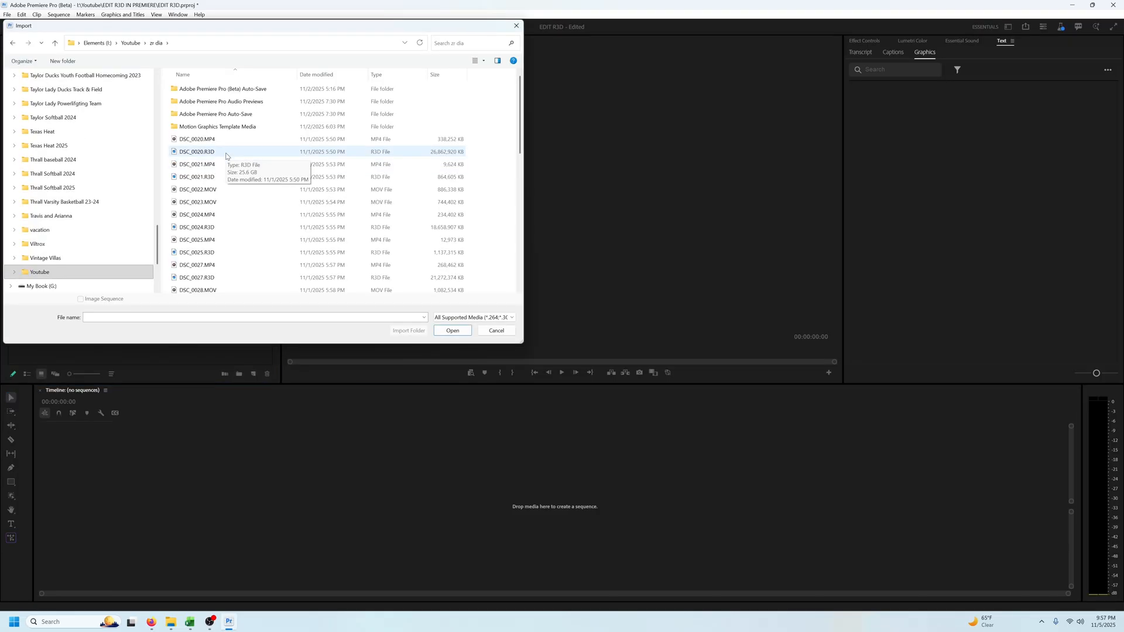
left_click(57, 14)
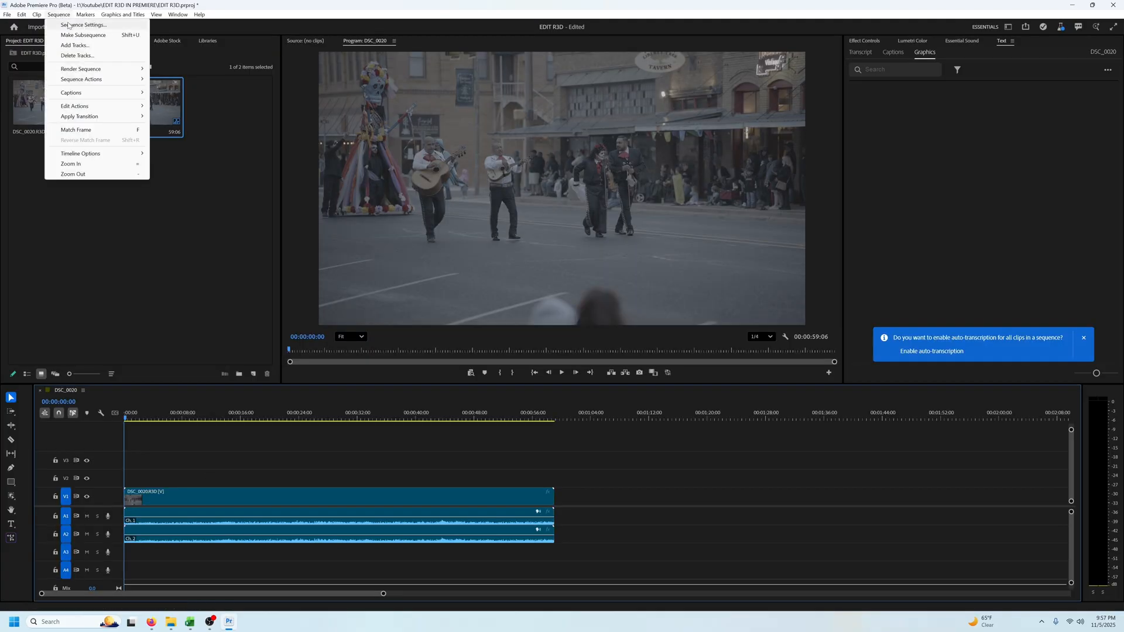
Change the sequence timebase in Sequence Settings and unlink the clip's video from audio
left_click(83, 25)
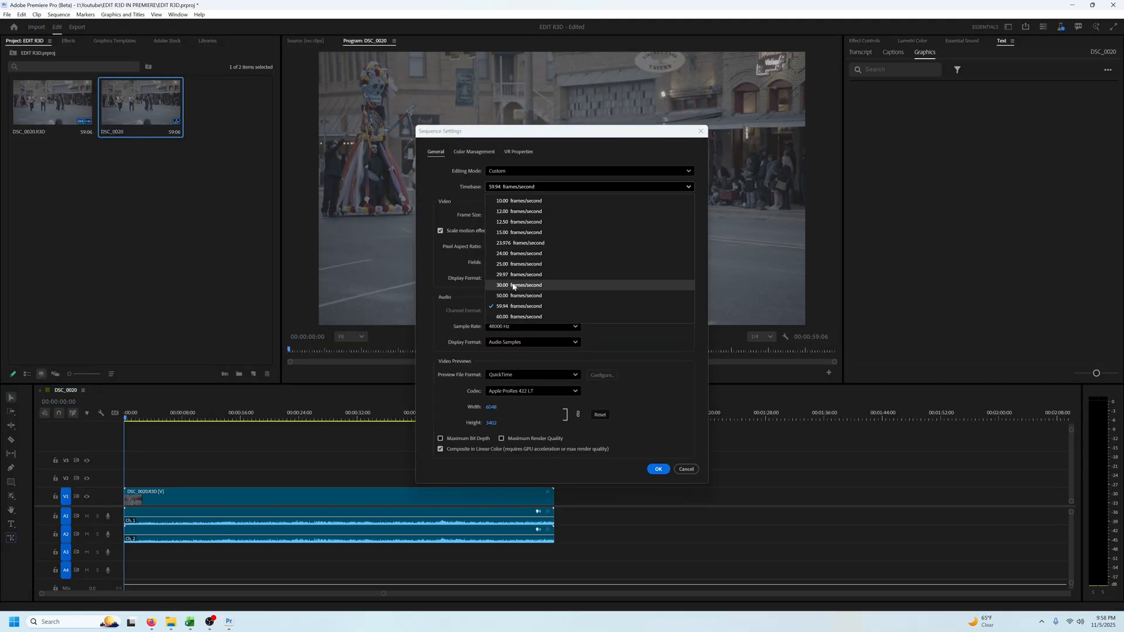
left_click(512, 285)
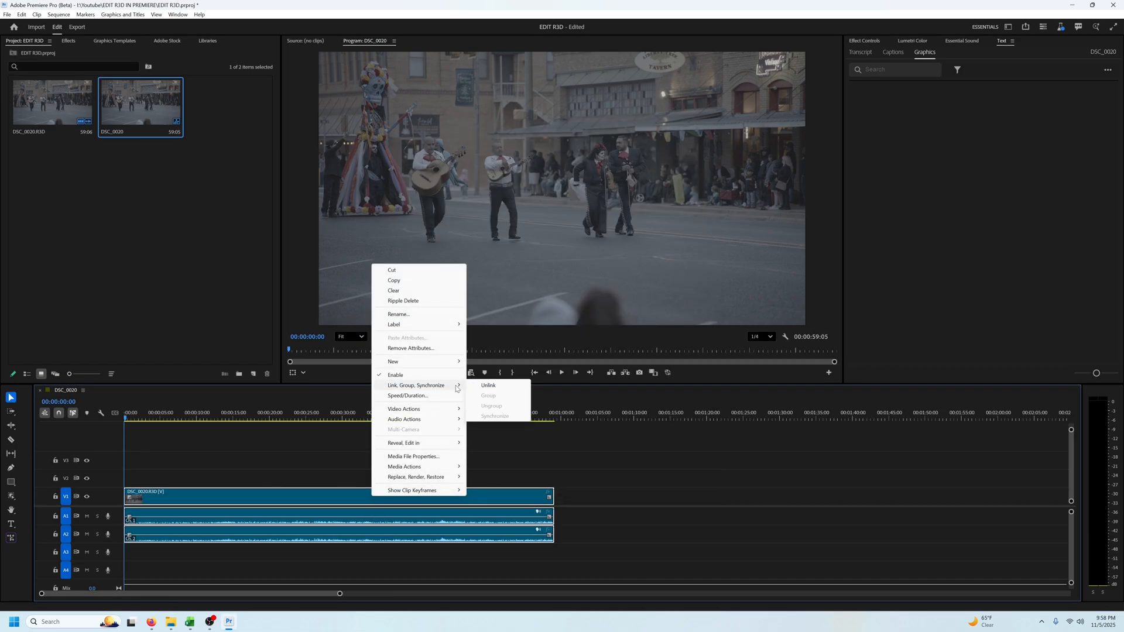
left_click(488, 385)
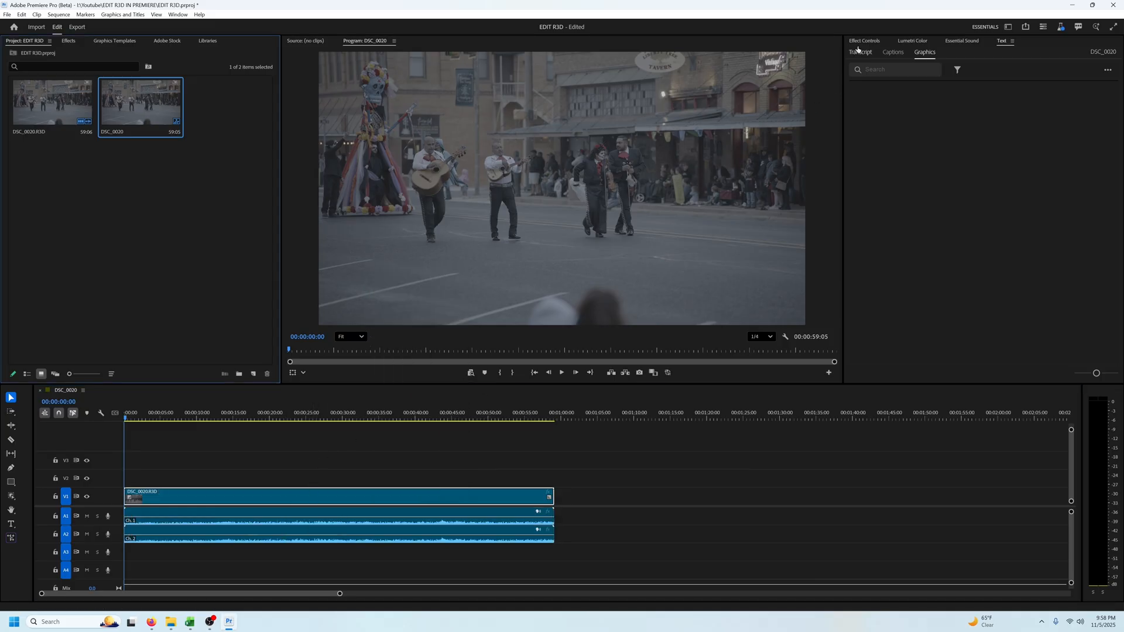
Show the R3D clip's RED Source Settings in Effect Controls
left_click(865, 41)
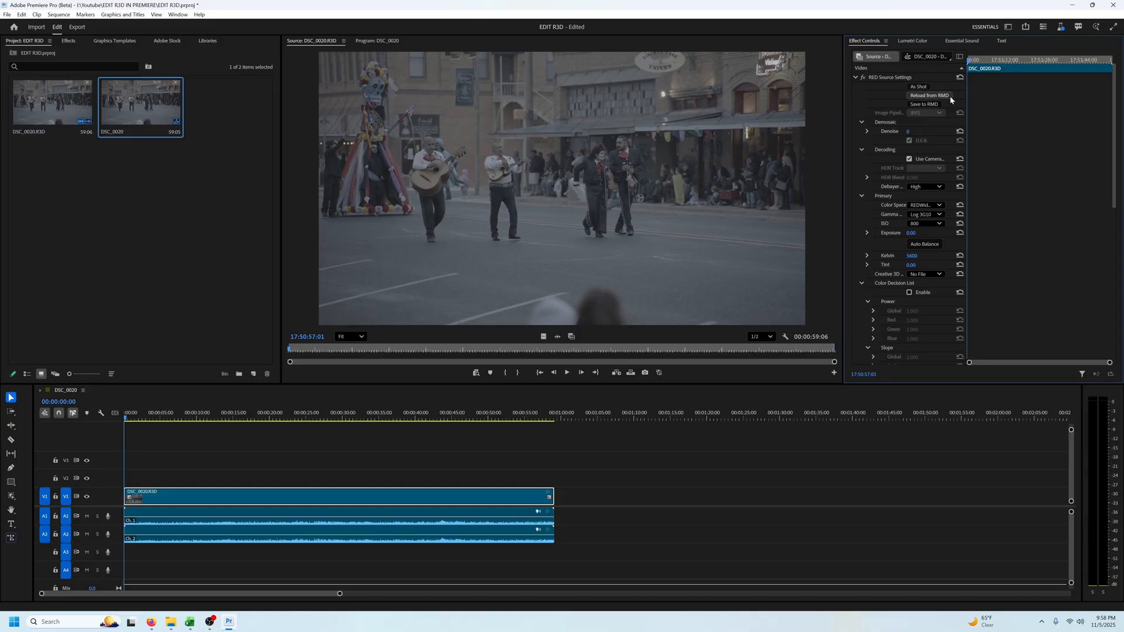
mouse_move(942, 116)
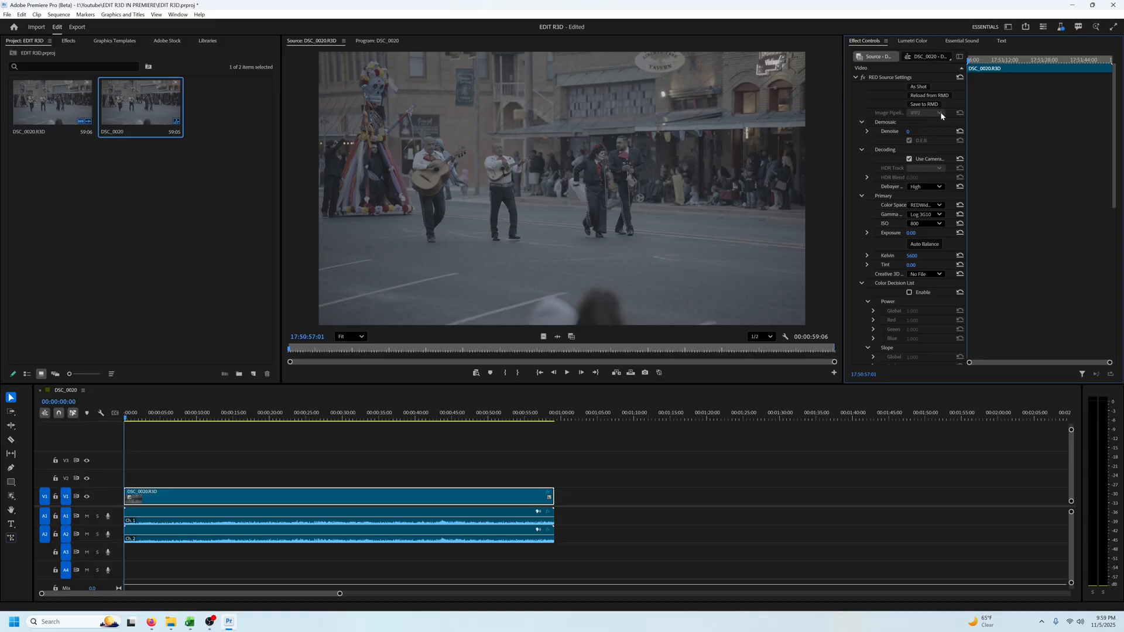
mouse_move(941, 116)
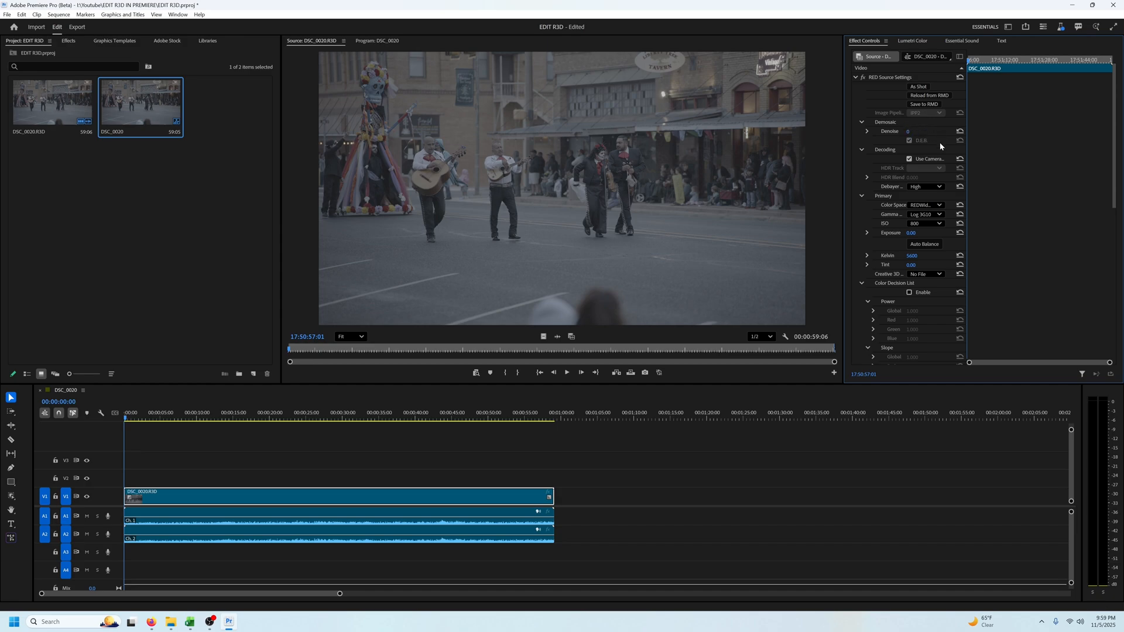
mouse_move(934, 183)
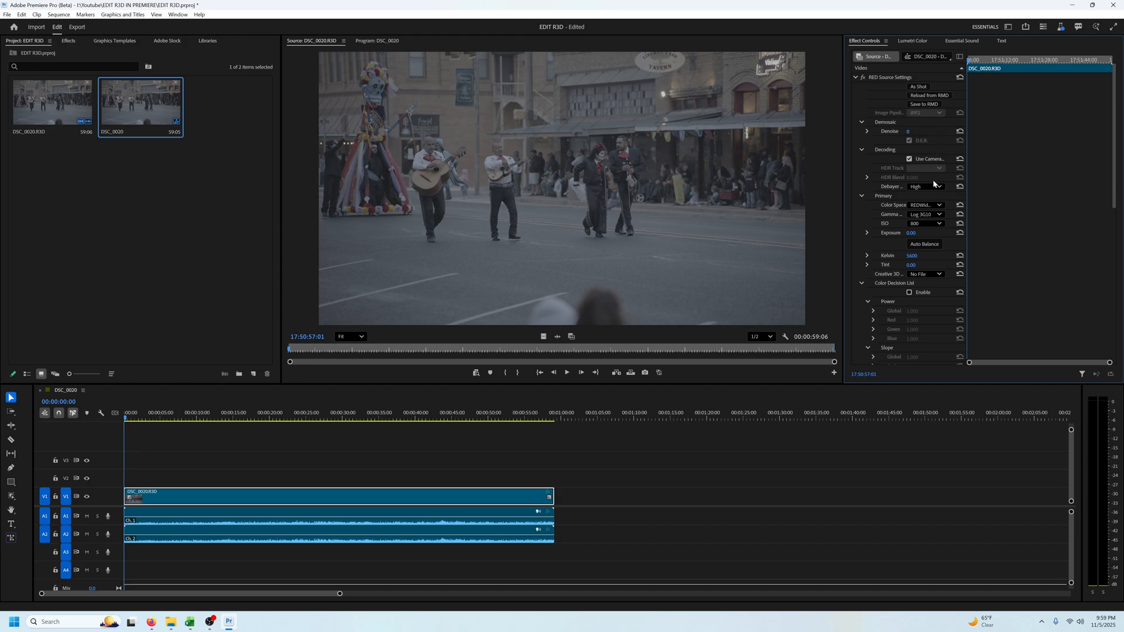
Review colour space, Log3G10 gamma and ISO 800, leaving the Creative 3D LUT at No File
left_click(925, 205)
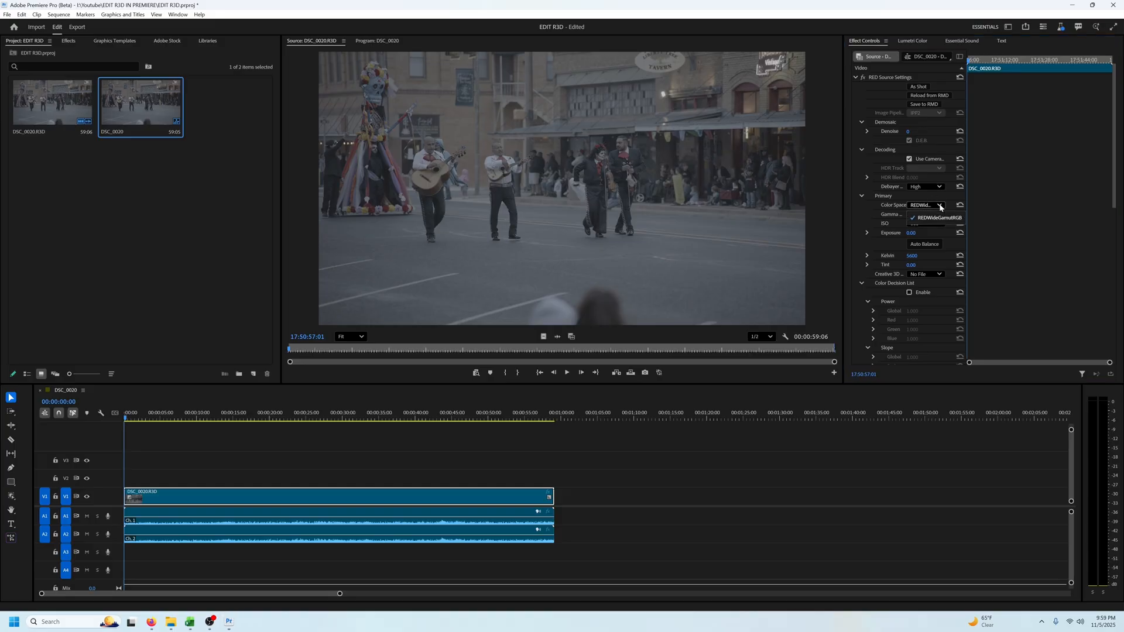
left_click(937, 218)
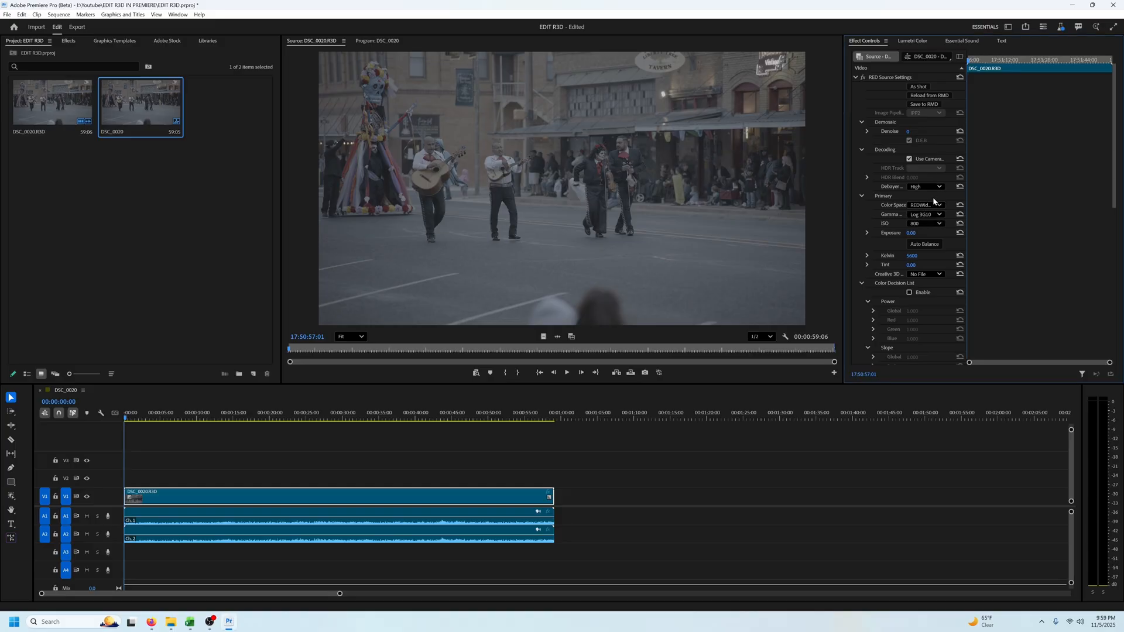
left_click(940, 215)
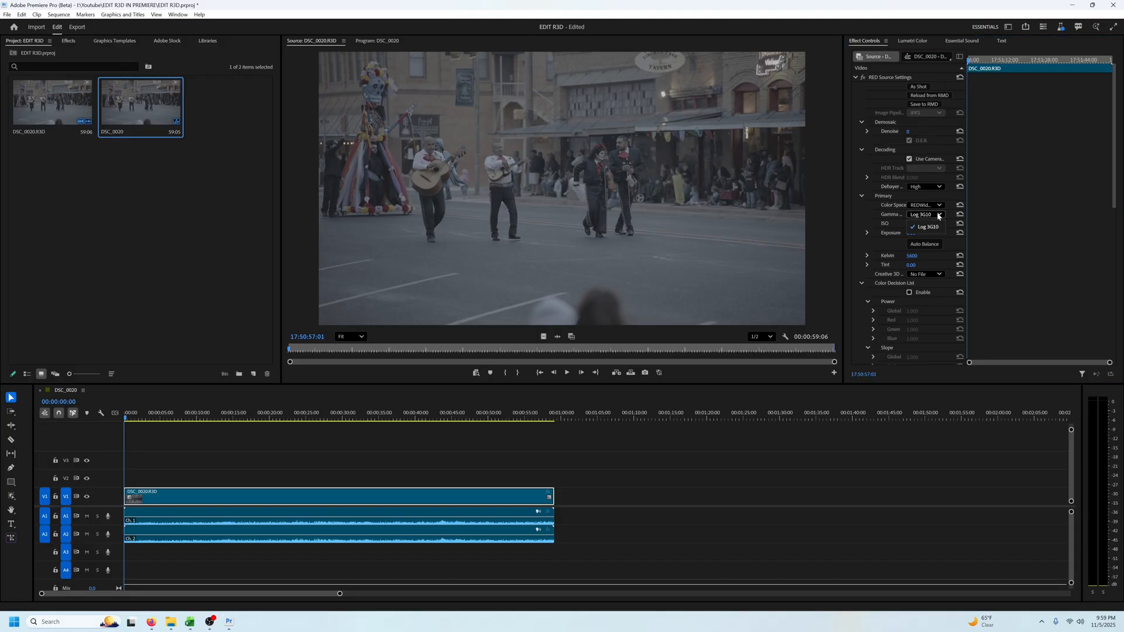
left_click(940, 222)
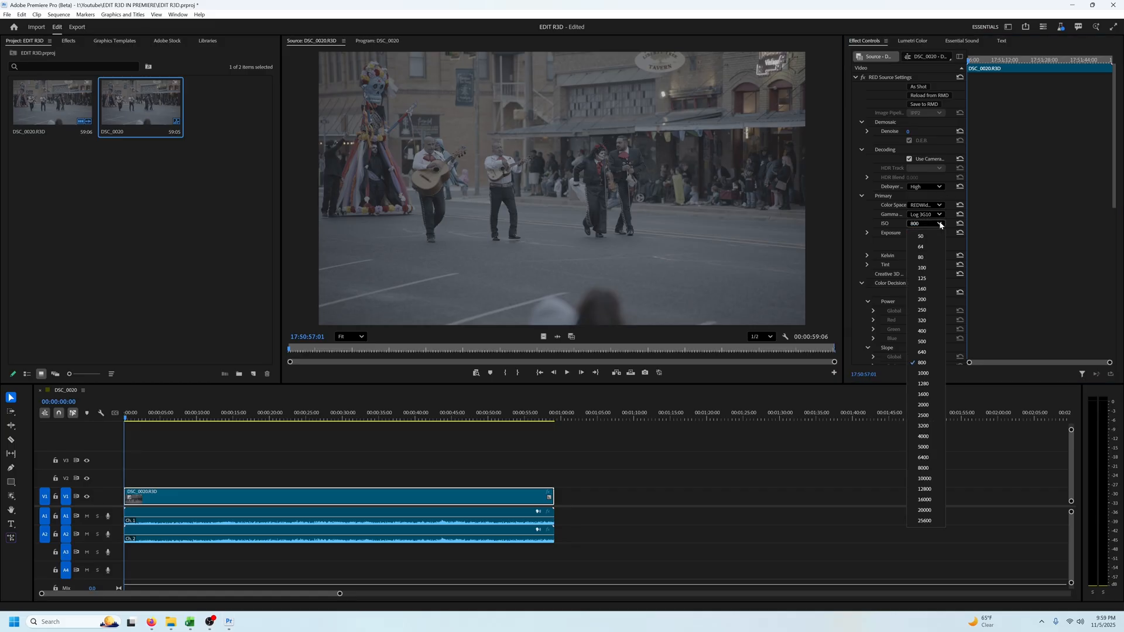
left_click(924, 404)
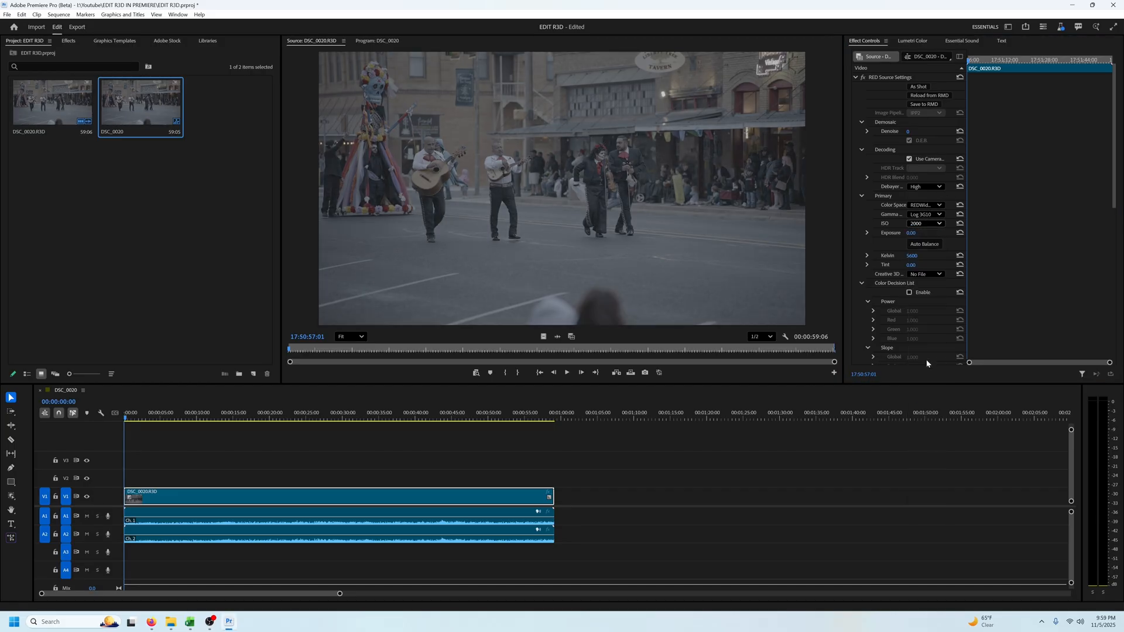
left_click(925, 223)
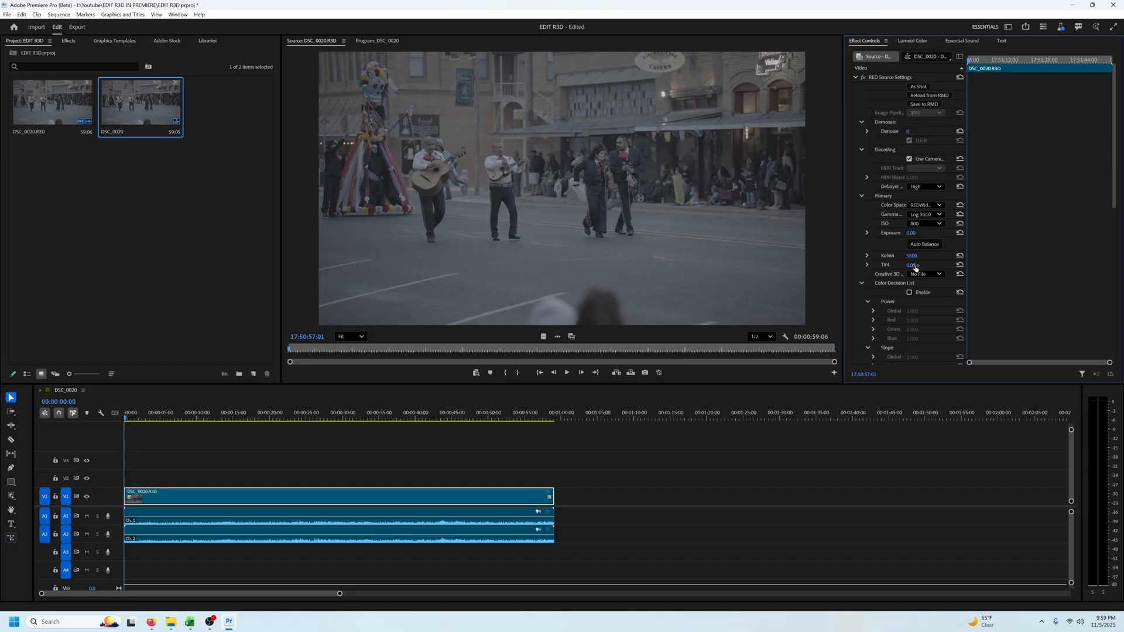
left_click(925, 274)
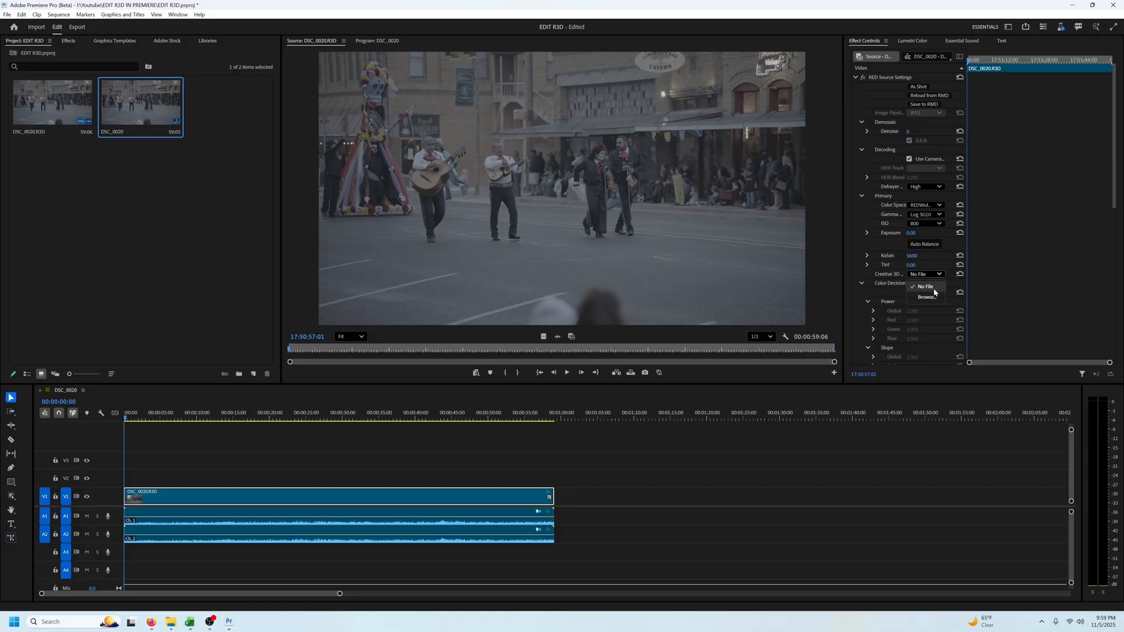
mouse_move(927, 296)
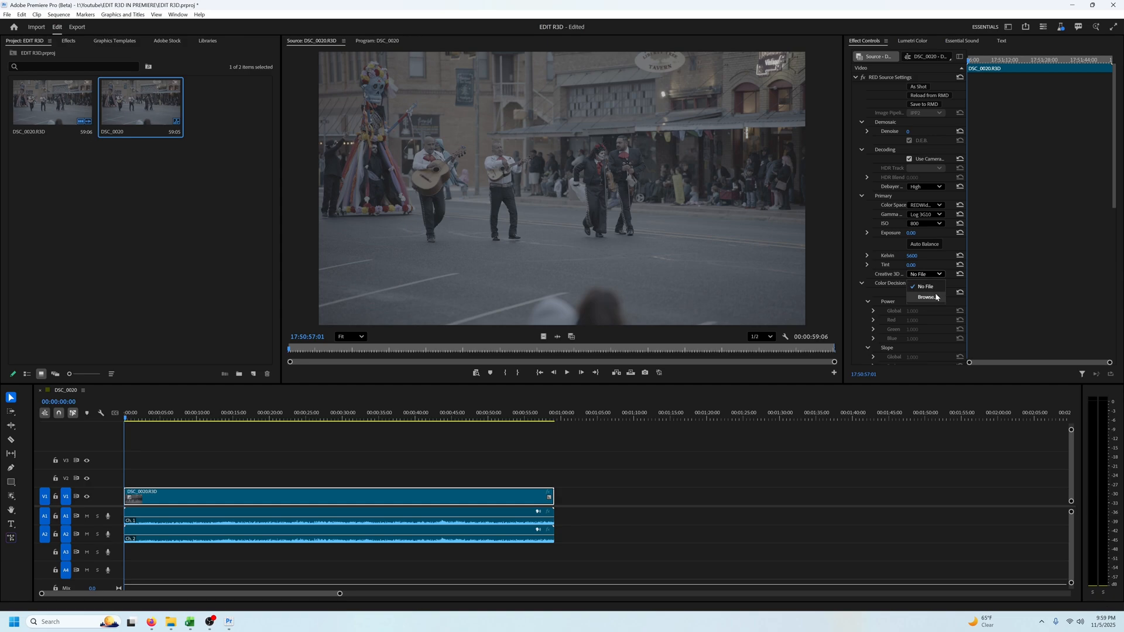
mouse_move(865, 278)
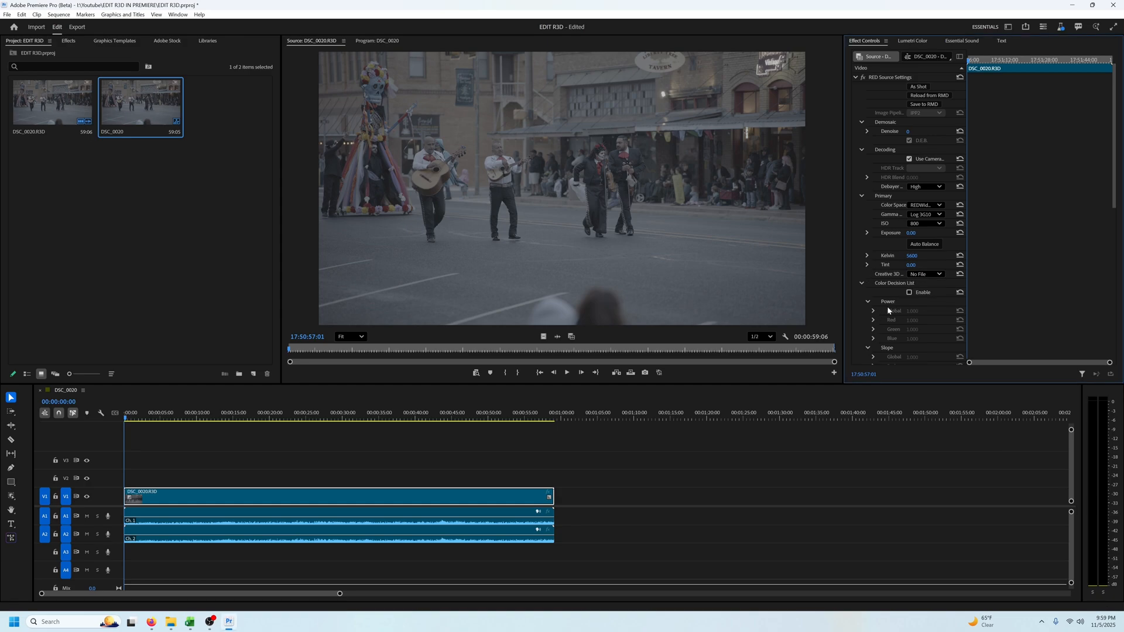
Enable the Color Decision List and reveal the Curves and Output Transform settings
left_click(873, 310)
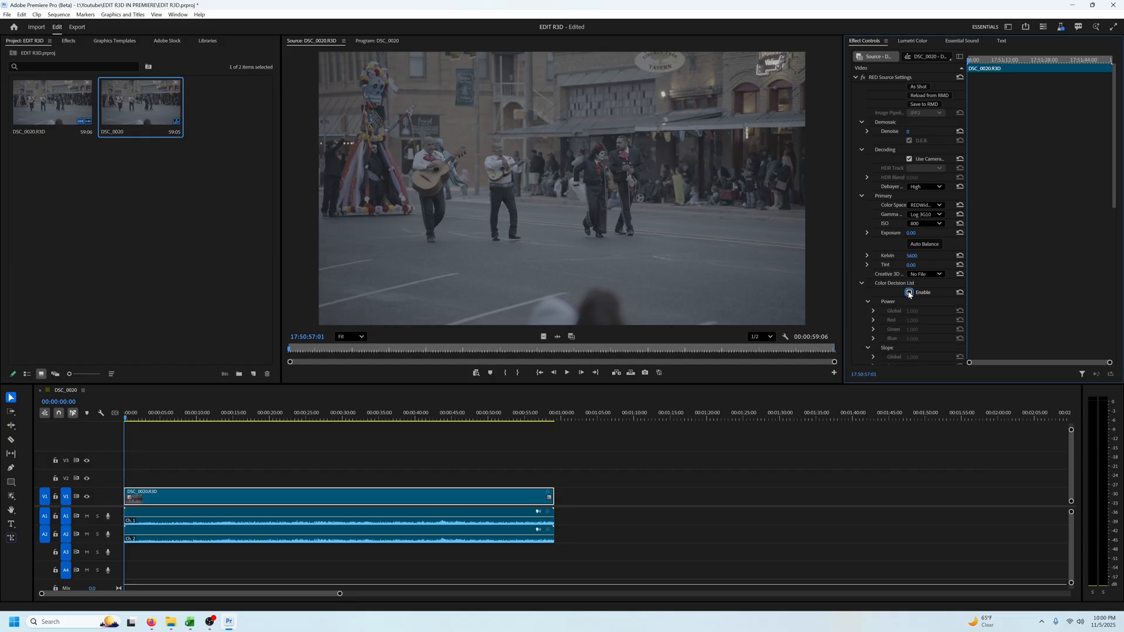
left_click(908, 292)
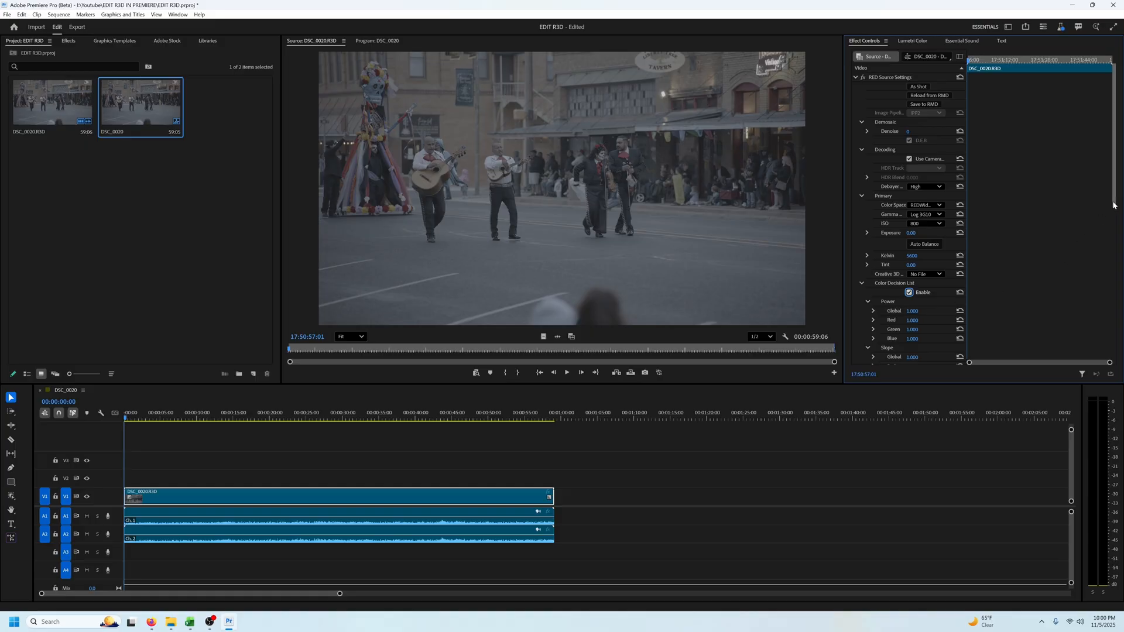
scroll("down", 3)
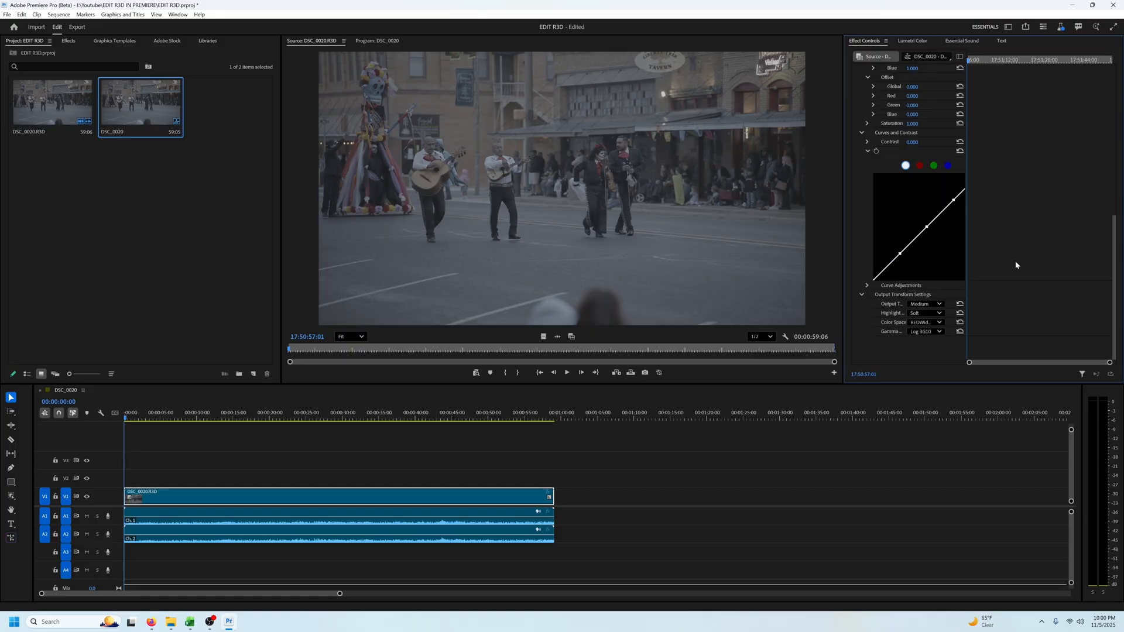
Load the RED Log3G10-to-Rec709 file as the Lumetri Input LUT for the clip
left_click(912, 40)
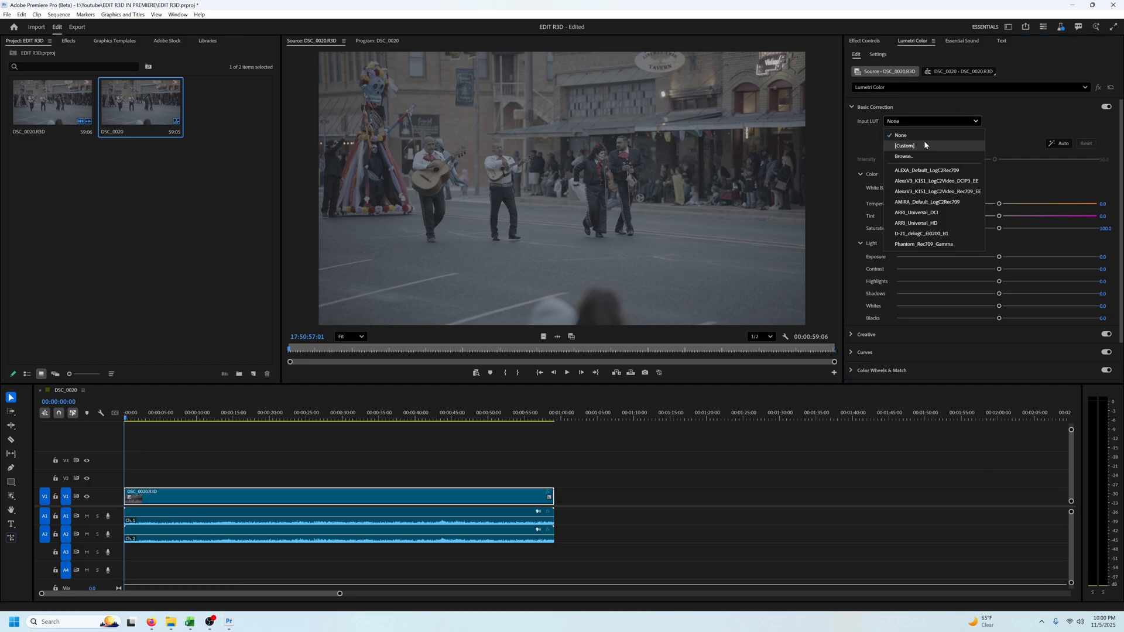
left_click(904, 156)
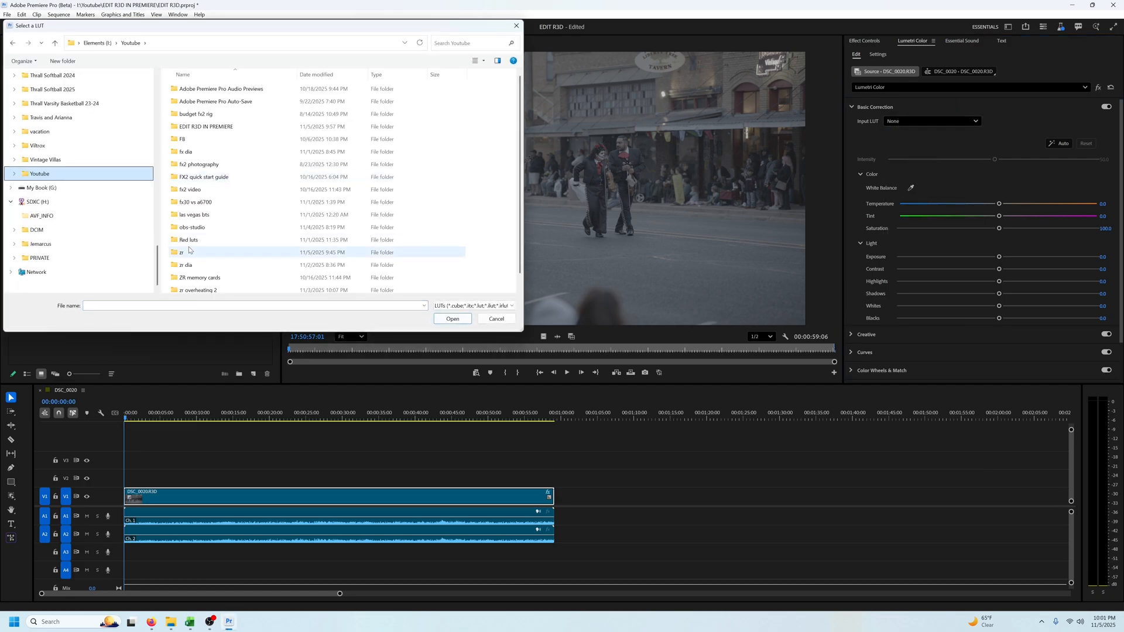
double_click(189, 238)
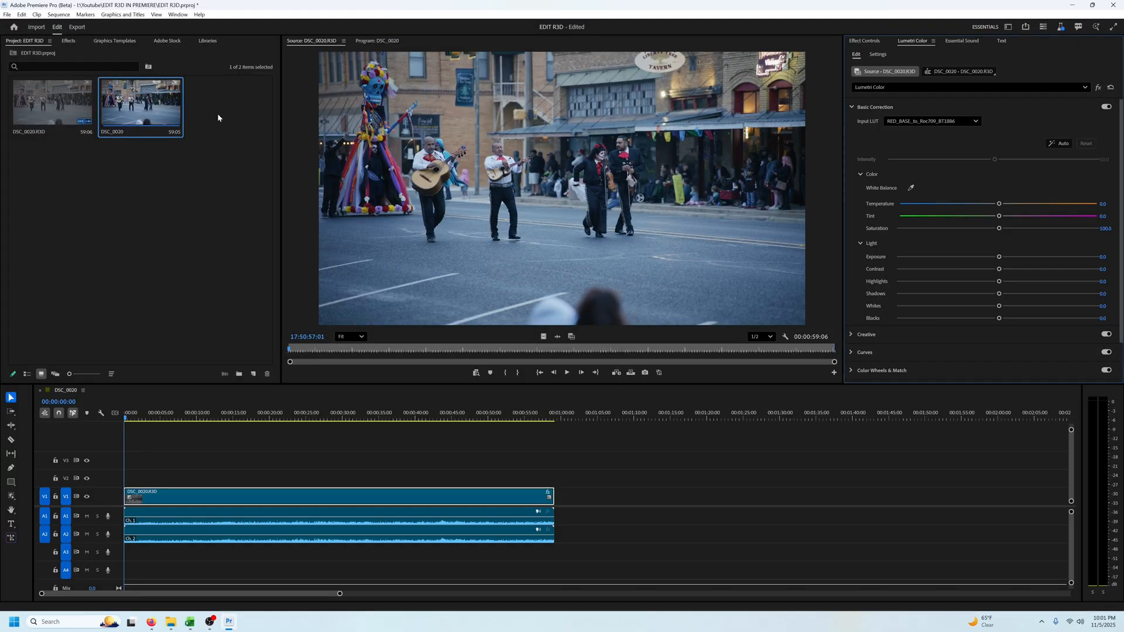
mouse_move(209, 374)
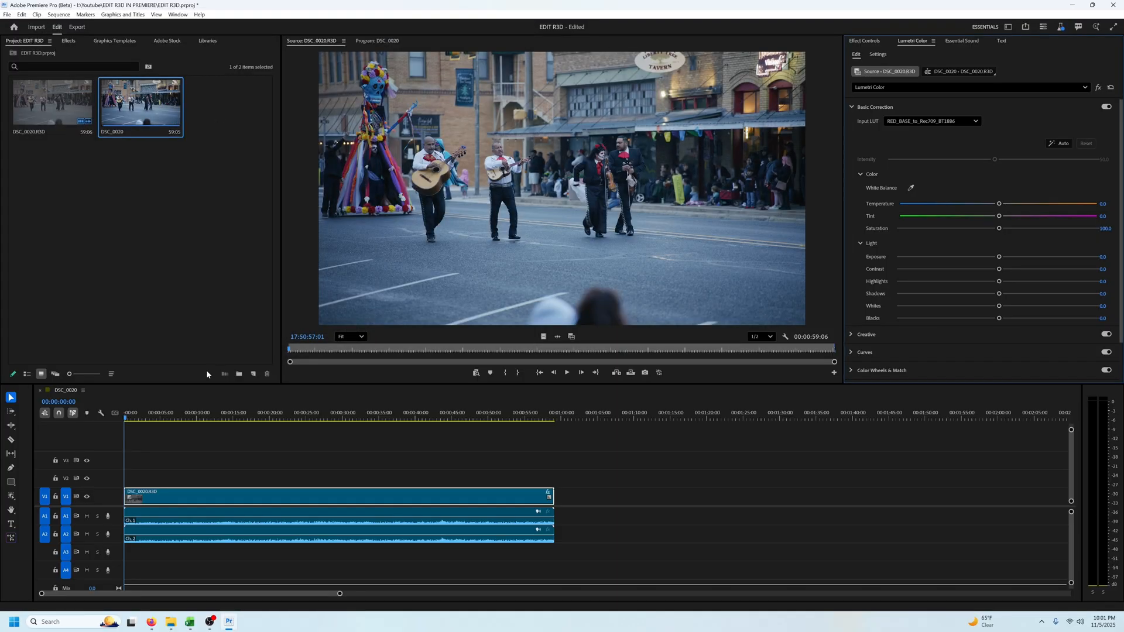
Create an adjustment layer over the clip on V2 and raise its Lumetri exposure slightly
left_click(253, 374)
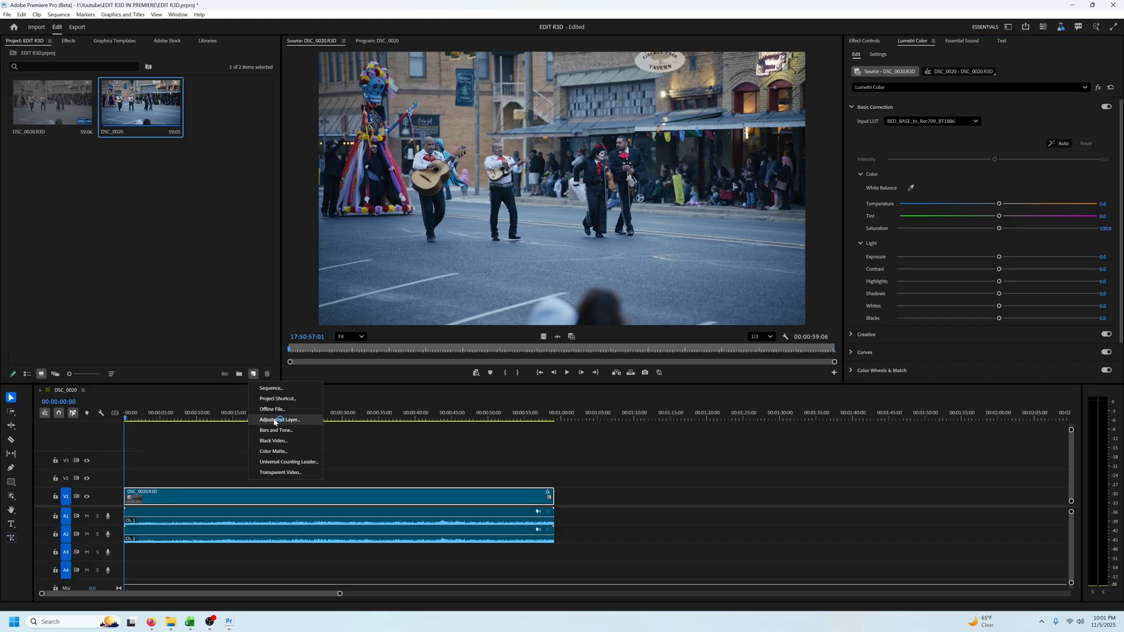
left_click(279, 420)
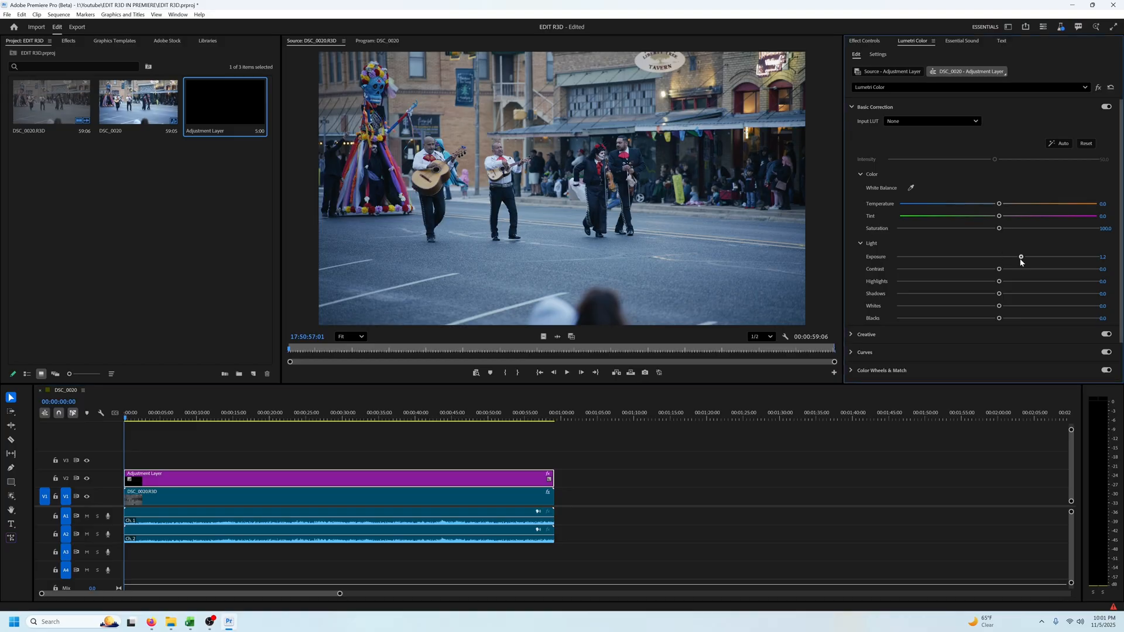
left_click(854, 107)
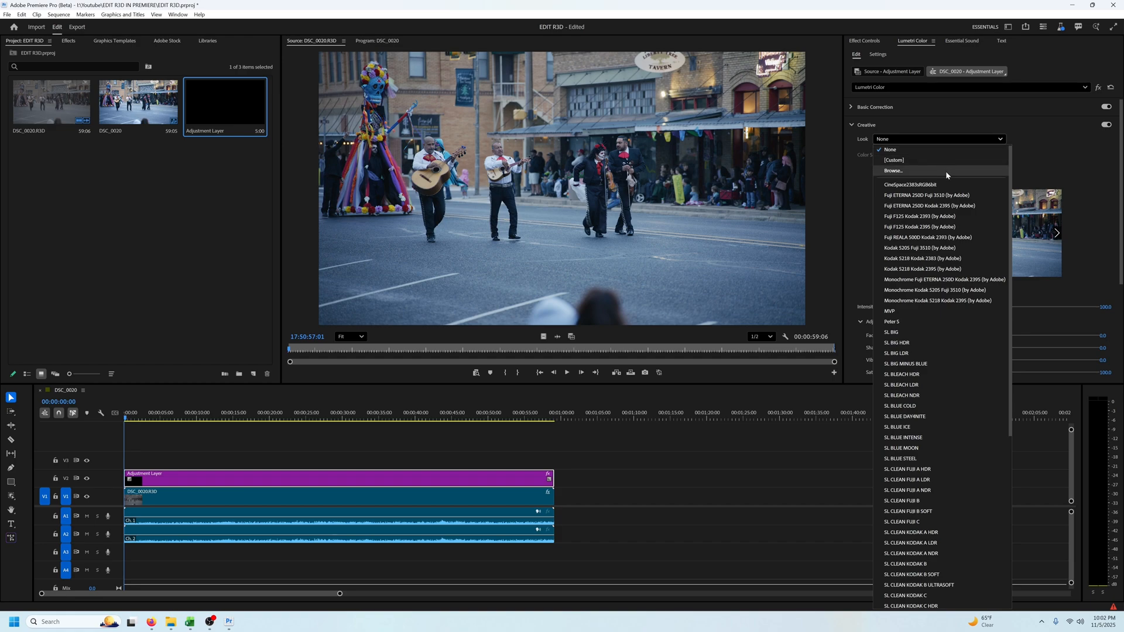
Apply the MVP look at reduced intensity and add points to the RGB curve's upper section
scroll("down", 3)
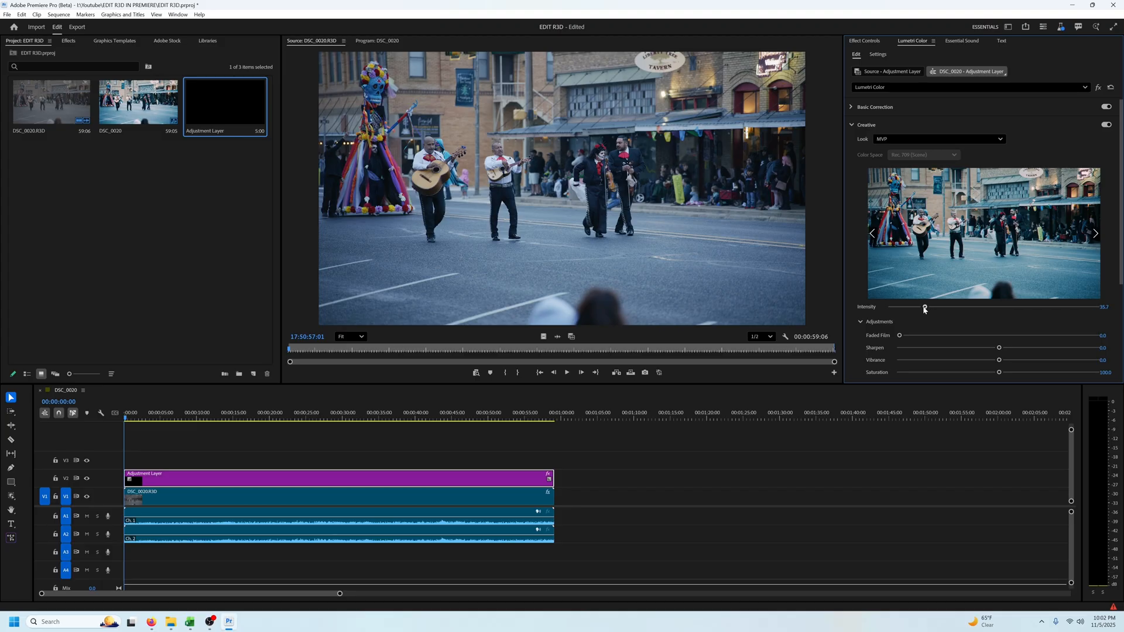
left_click(865, 143)
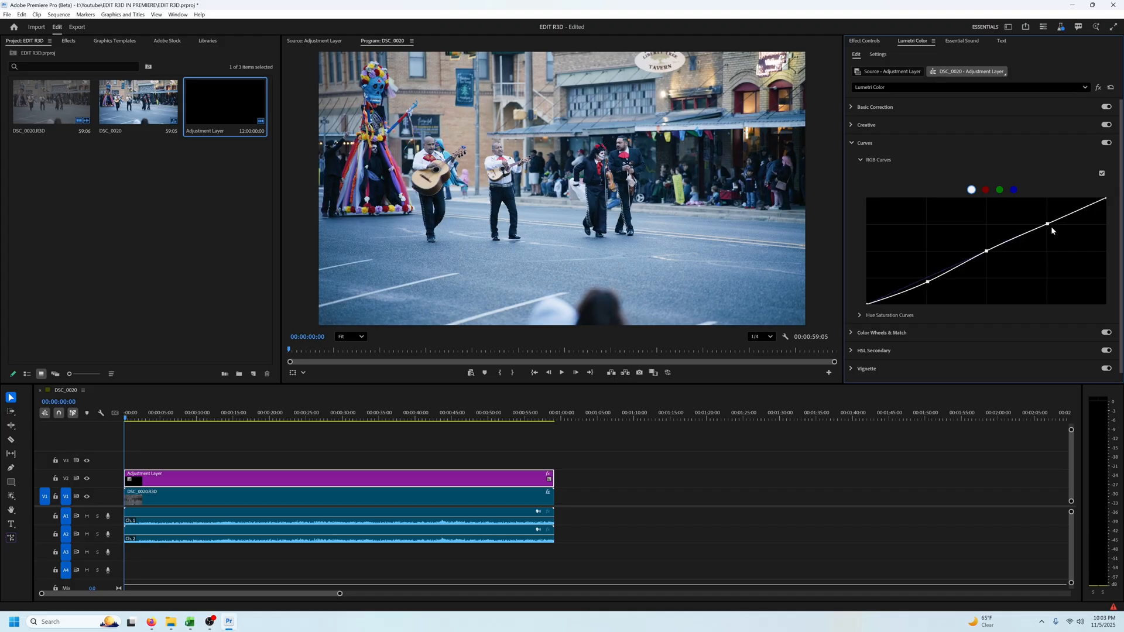
left_click(881, 331)
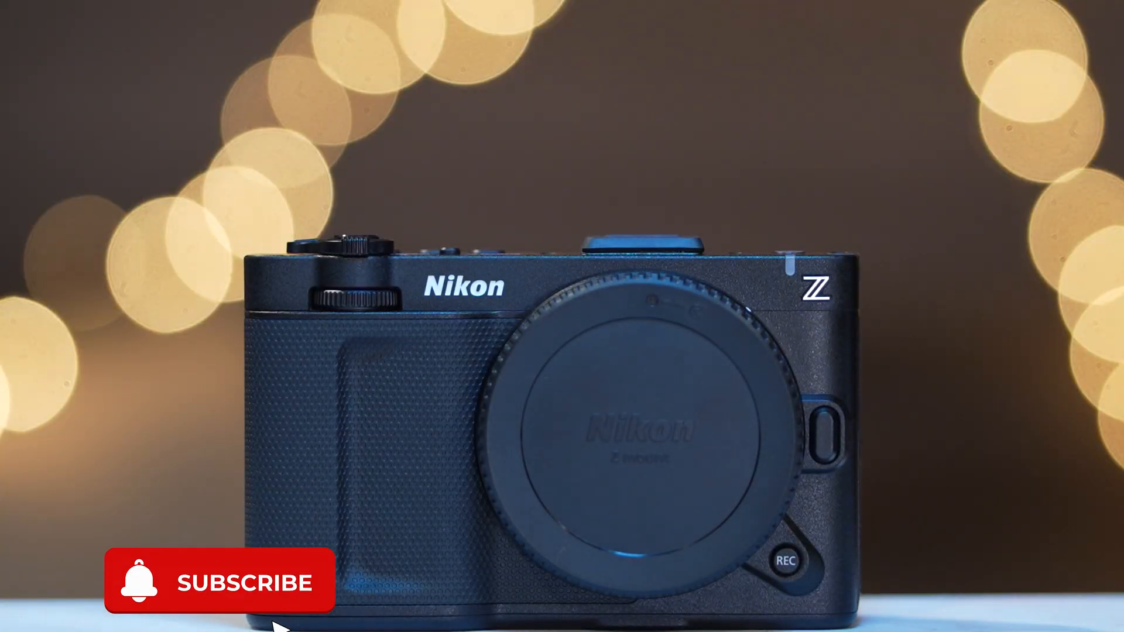
left_click(219, 581)
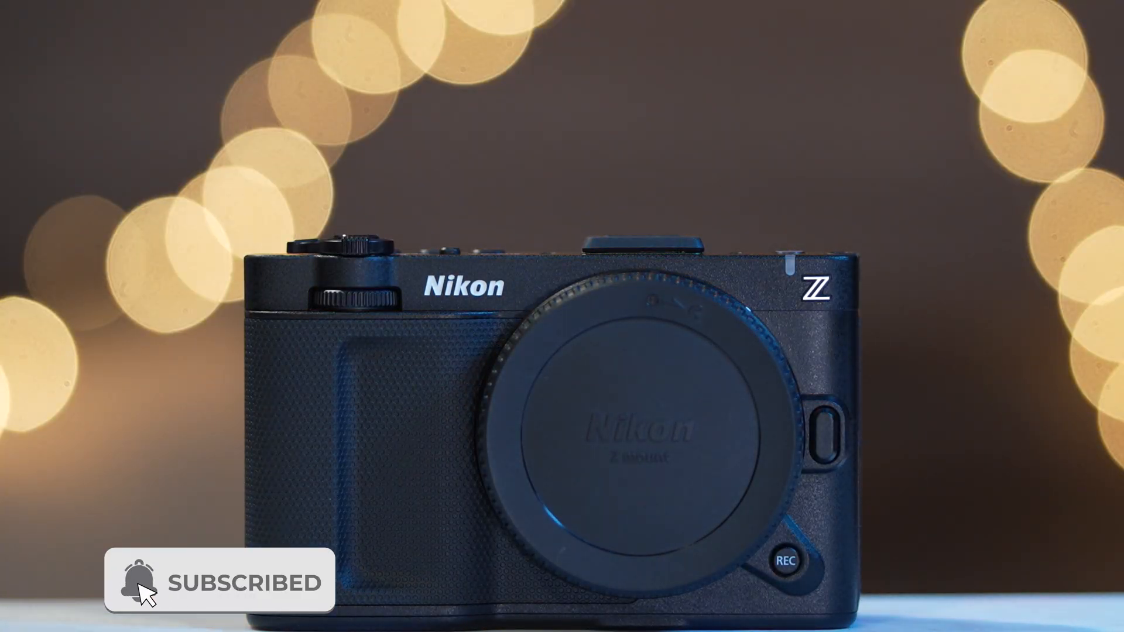